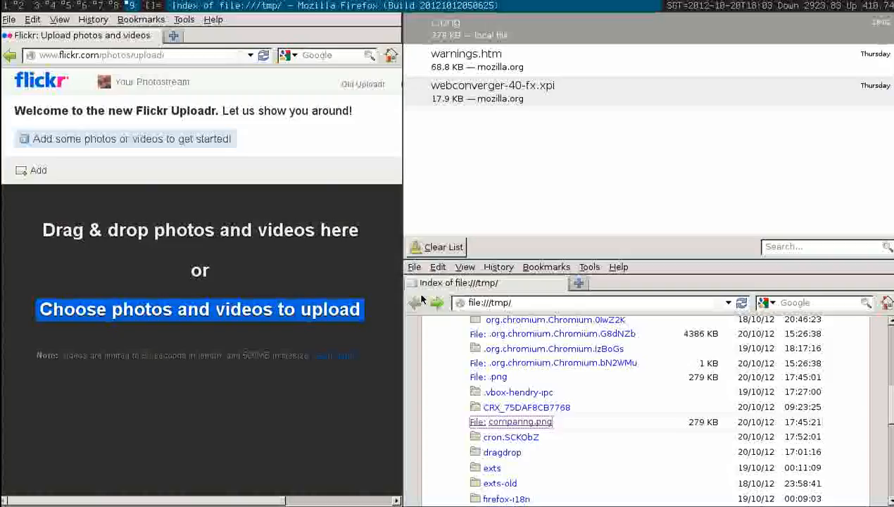
Step: Add comparing.png to the Flickr Uploadr queue as a photo thumbnail ready to upload
text(about:)
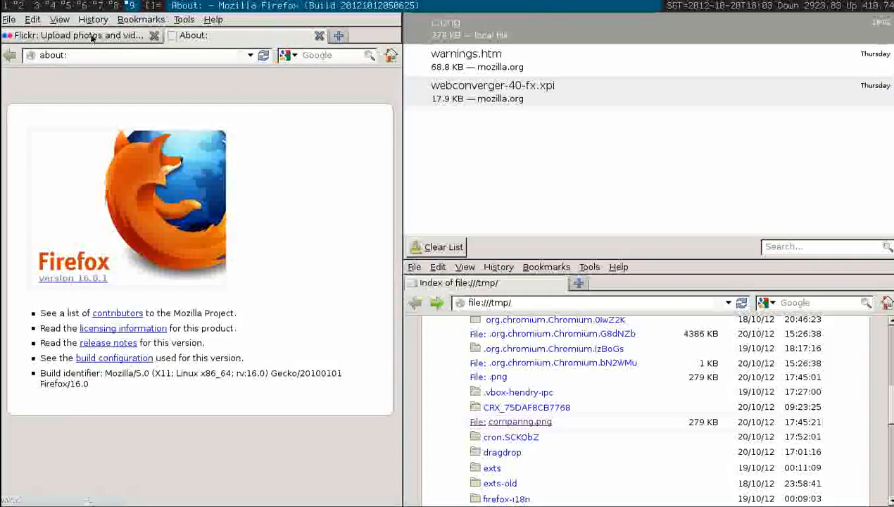
click(78, 35)
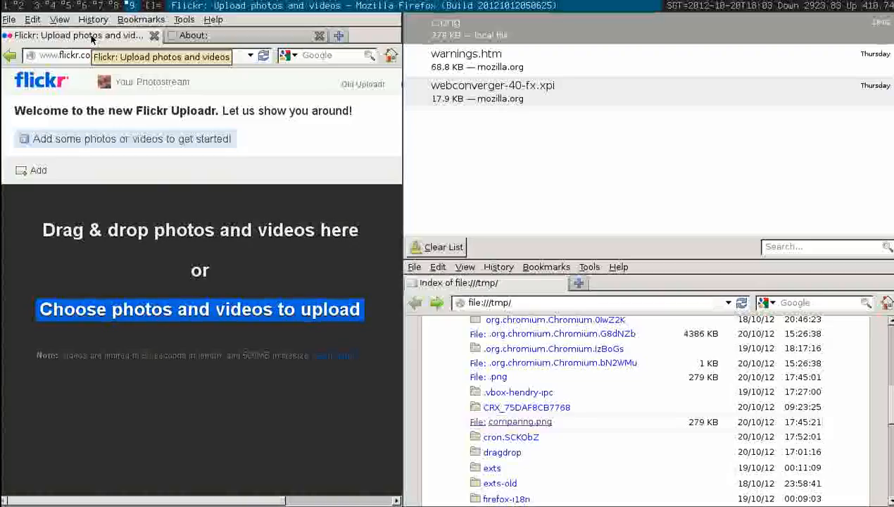
click(523, 303)
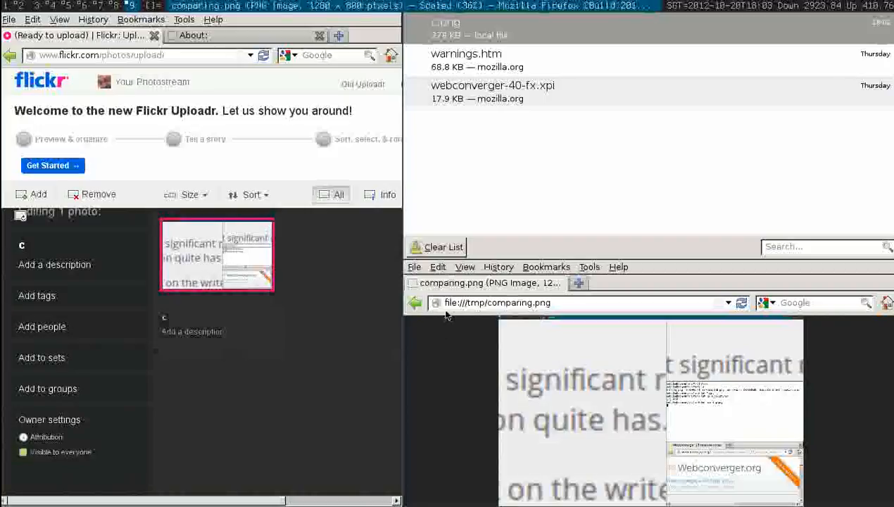
mouse_move(555, 406)
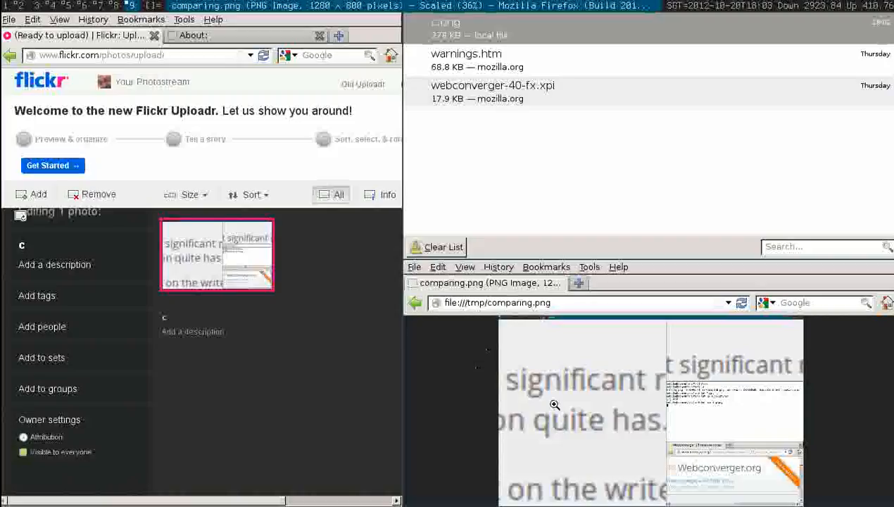